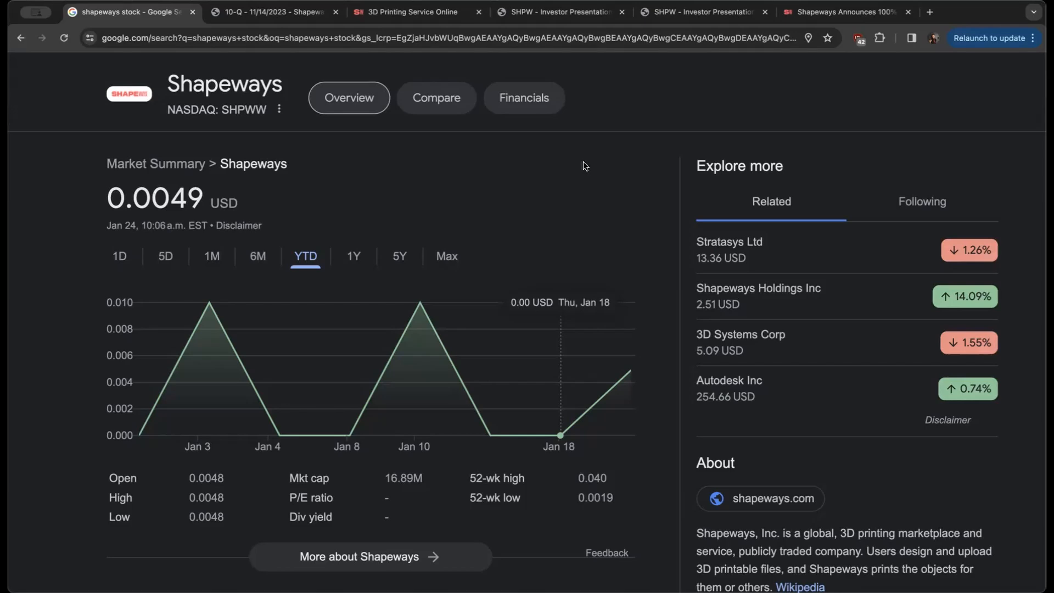
pyautogui.moveTo(536, 158)
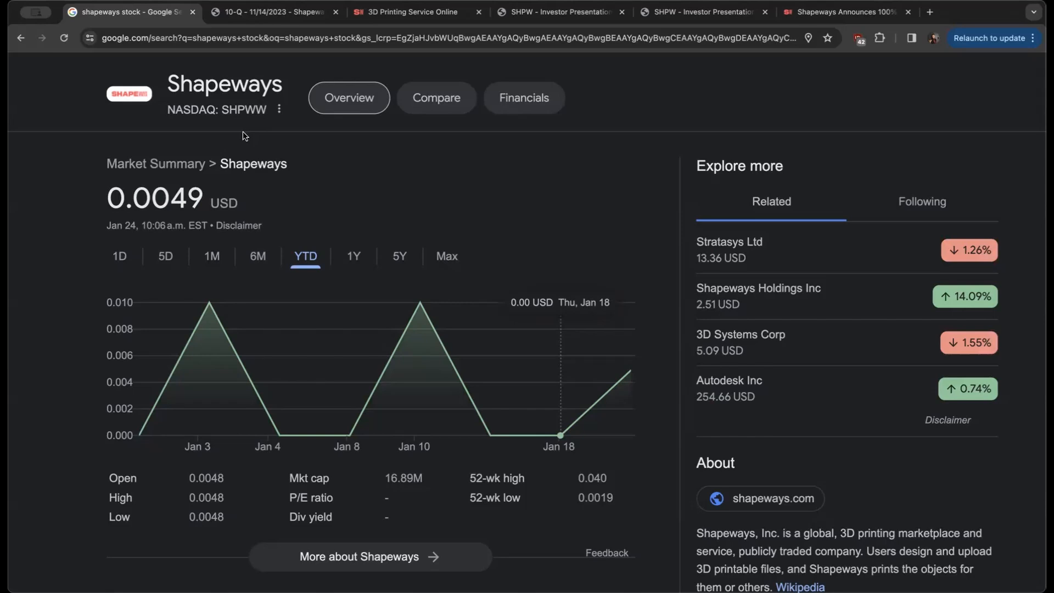
pyautogui.moveTo(150, 183)
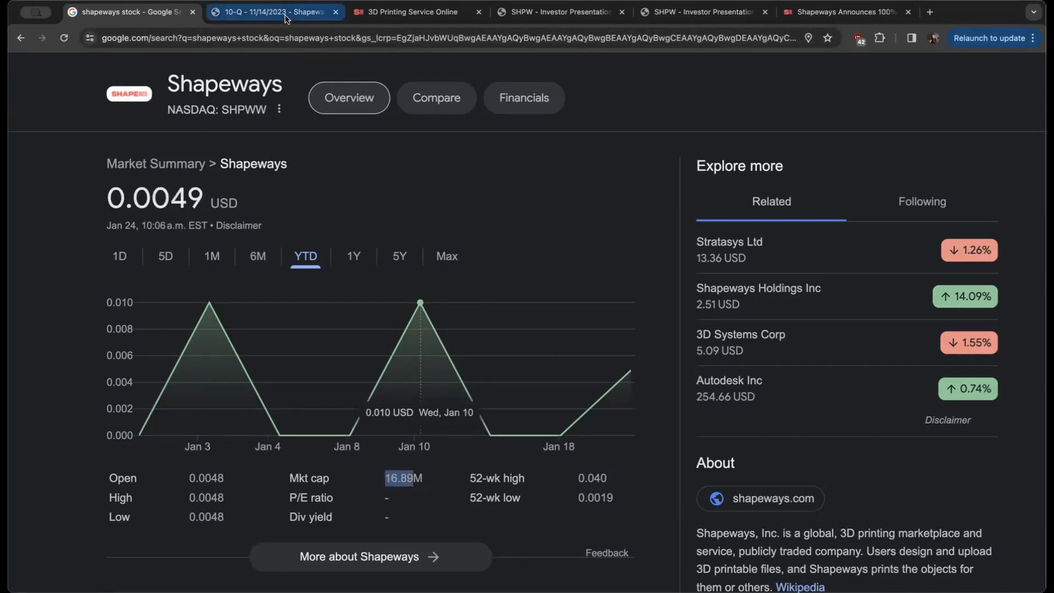
# - Show page 5 of the 10-Q PDF with the September 30, 2023 balance sheet
pyautogui.click(272, 11)
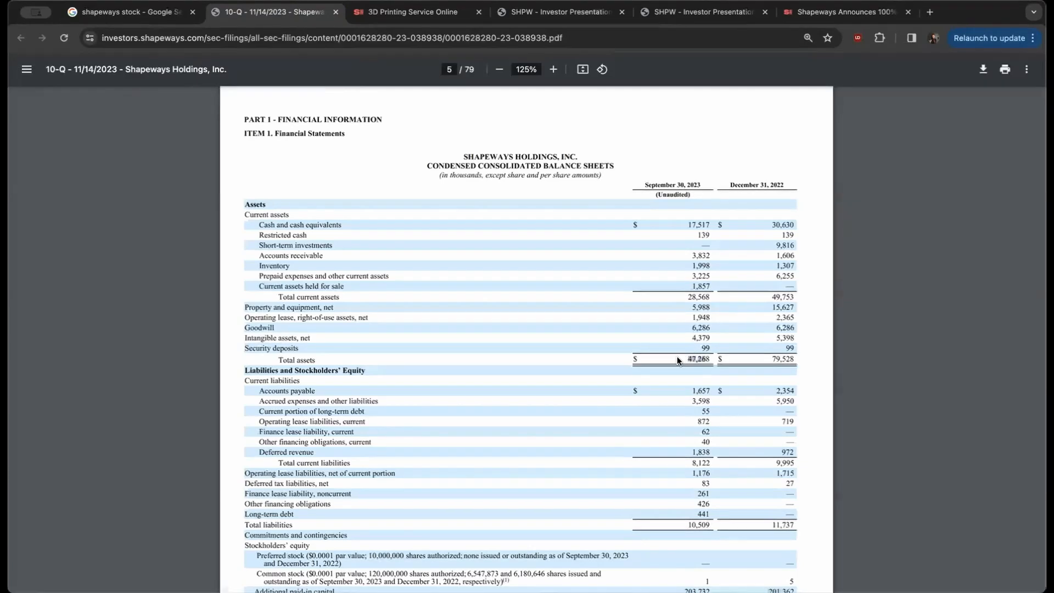
pyautogui.moveTo(682, 429)
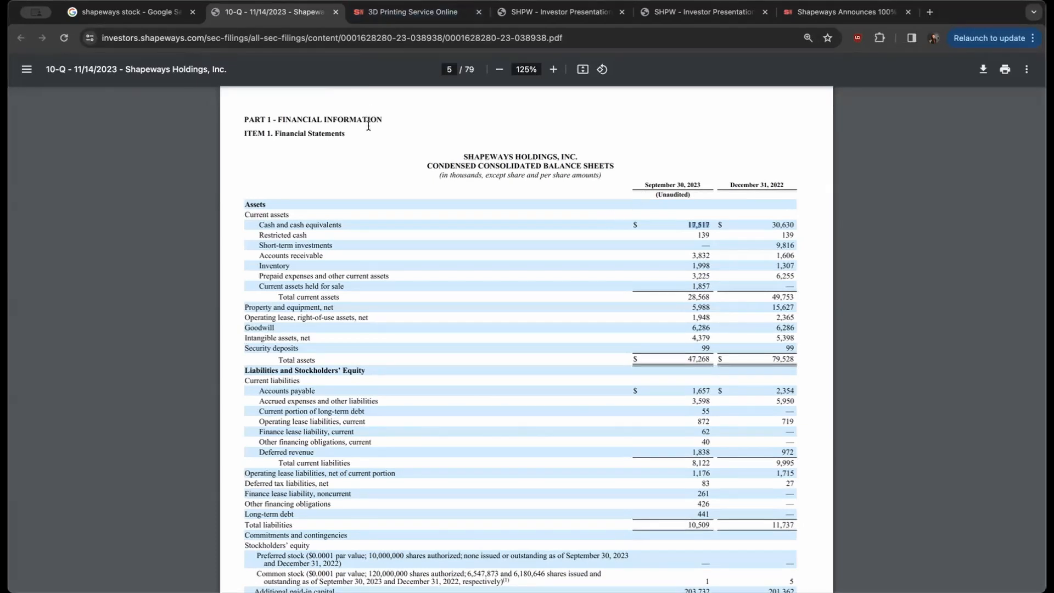
# - Review the Shapeways 3D printing service site, then move on to the Q3 2023 investor presentation
pyautogui.click(412, 11)
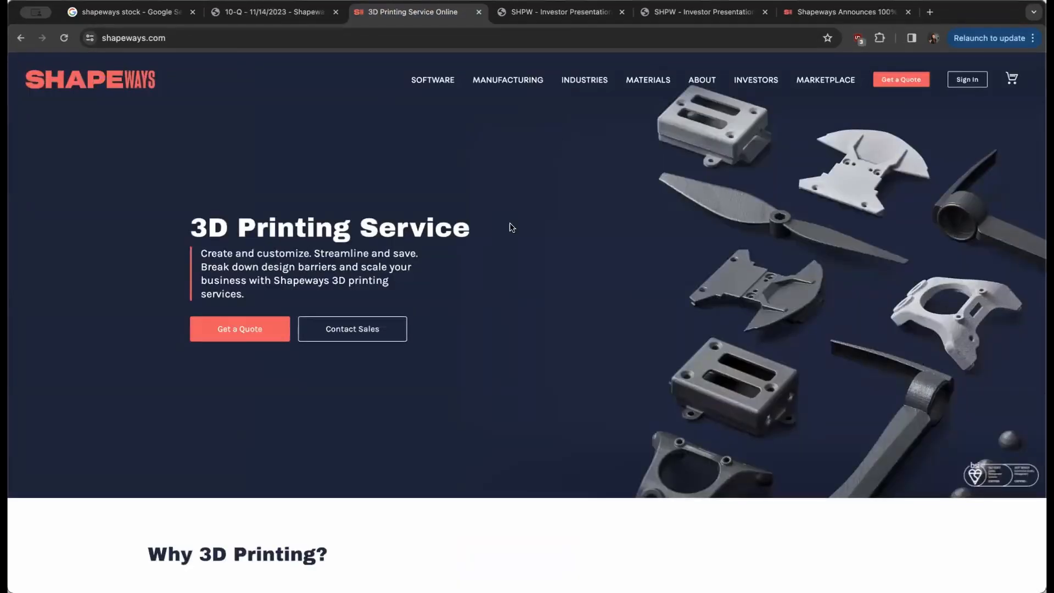
pyautogui.moveTo(490, 228)
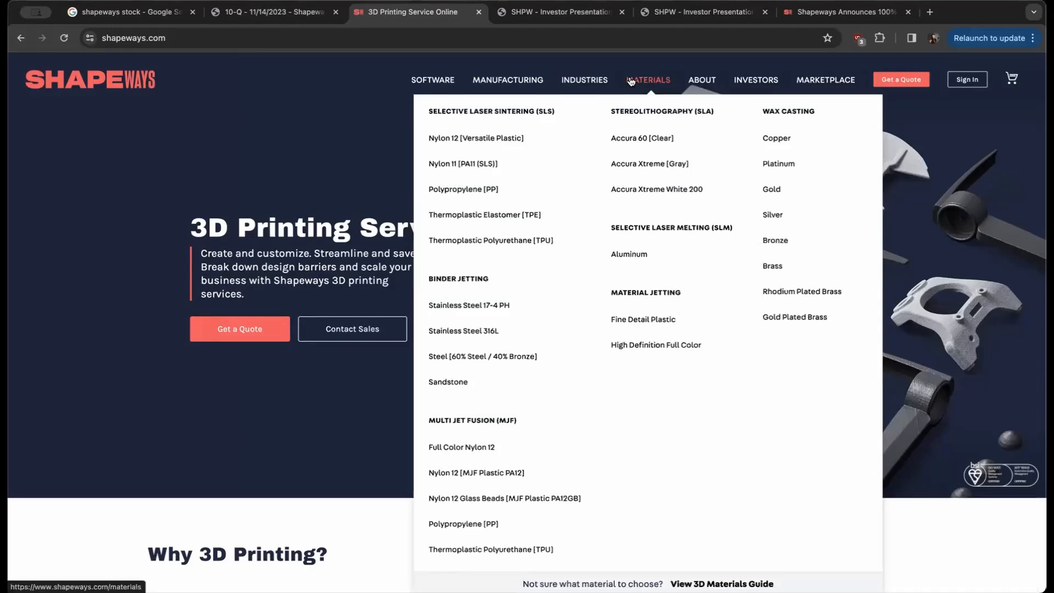
pyautogui.click(560, 11)
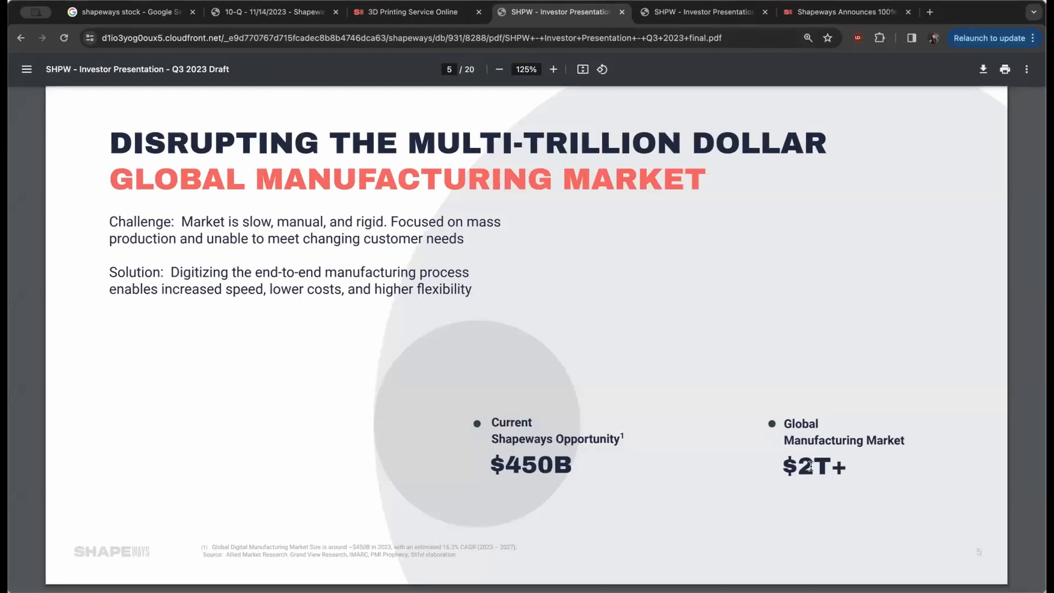
pyautogui.moveTo(715, 427)
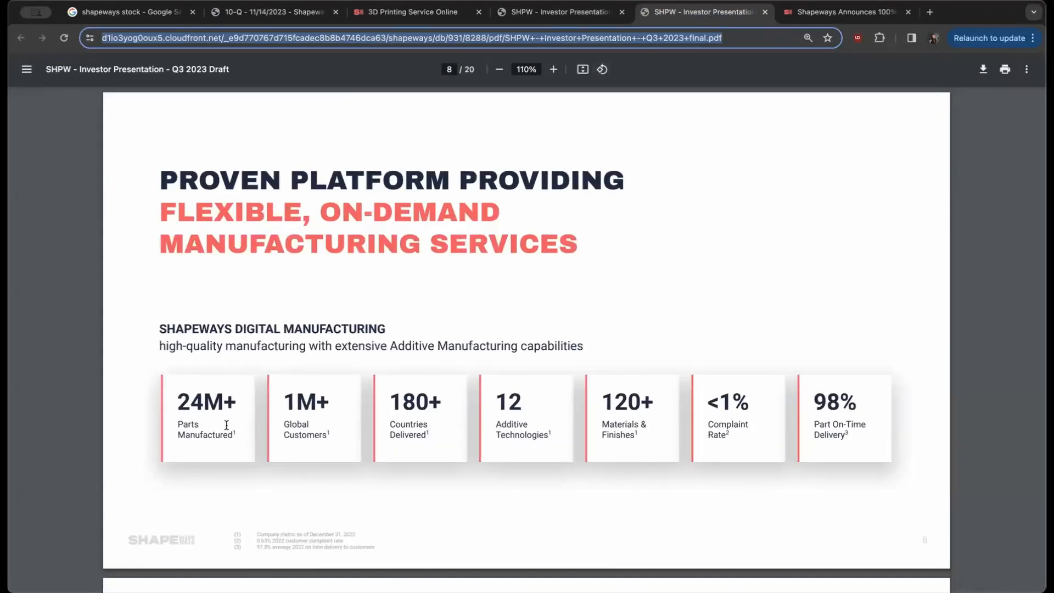
pyautogui.moveTo(337, 450)
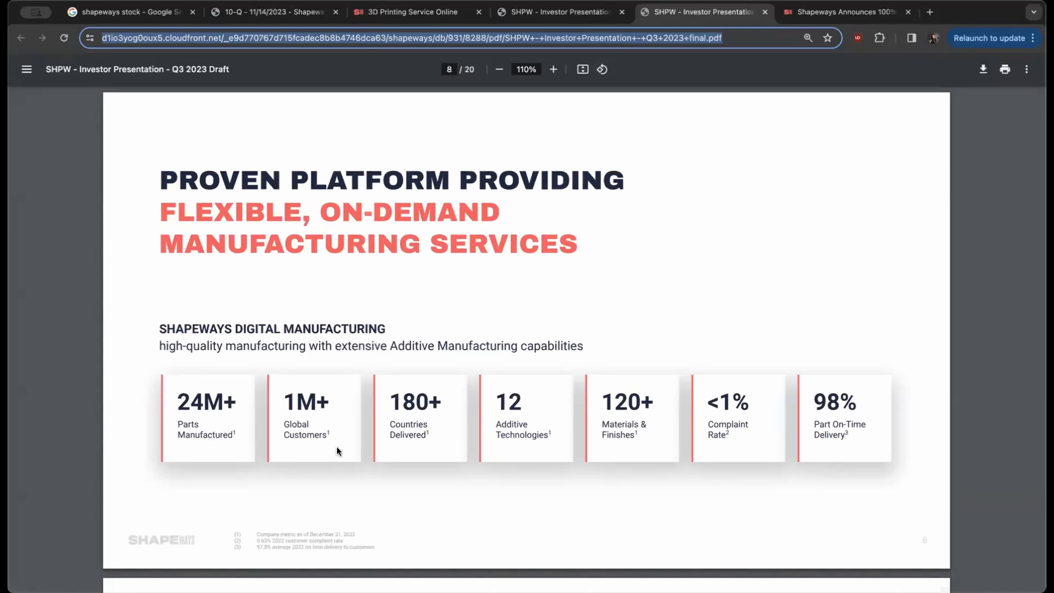
pyautogui.moveTo(470, 442)
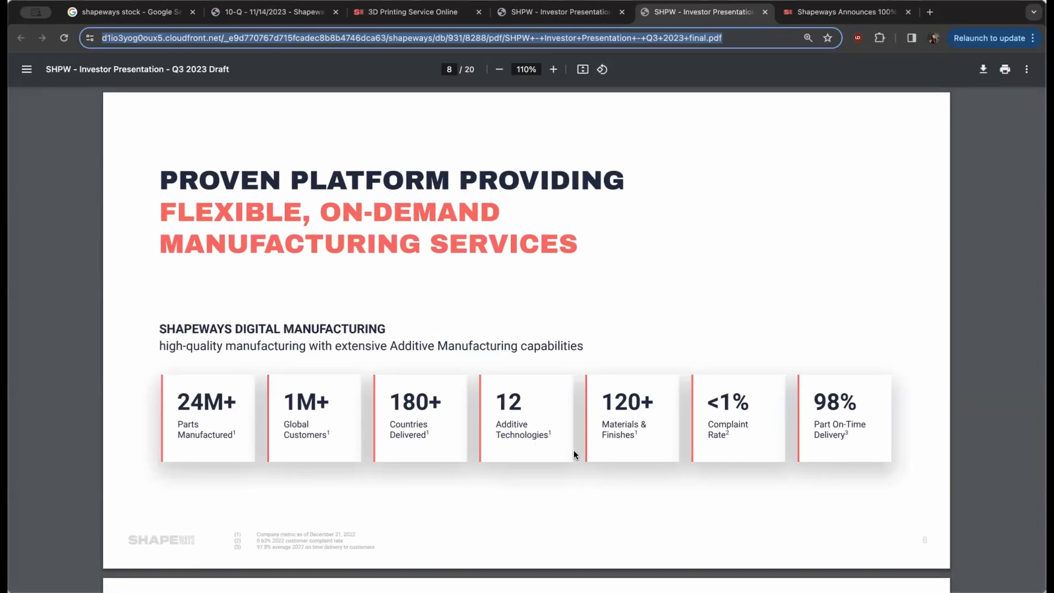
pyautogui.moveTo(732, 441)
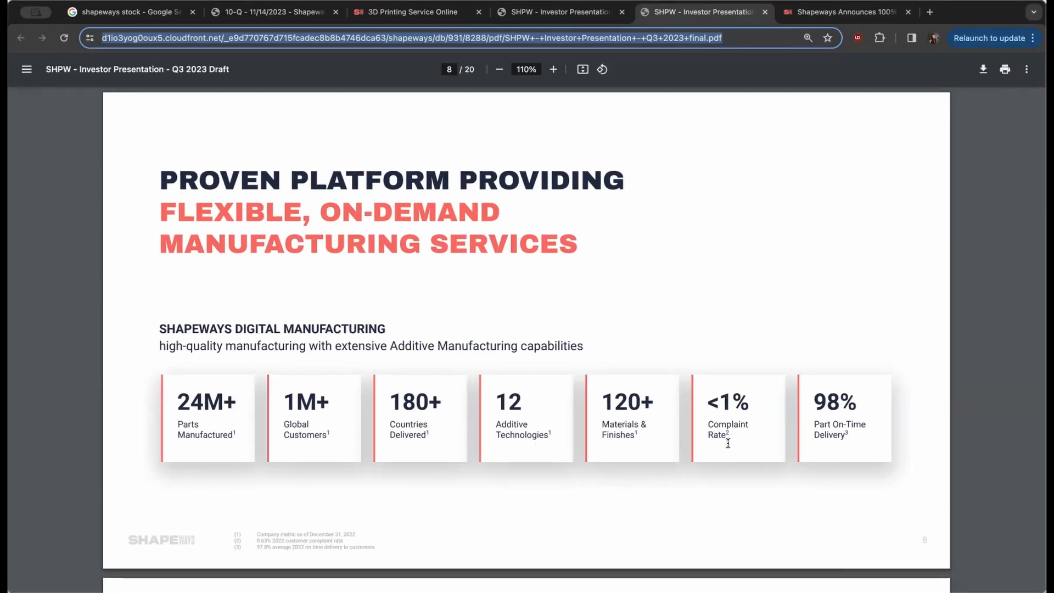
pyautogui.moveTo(791, 442)
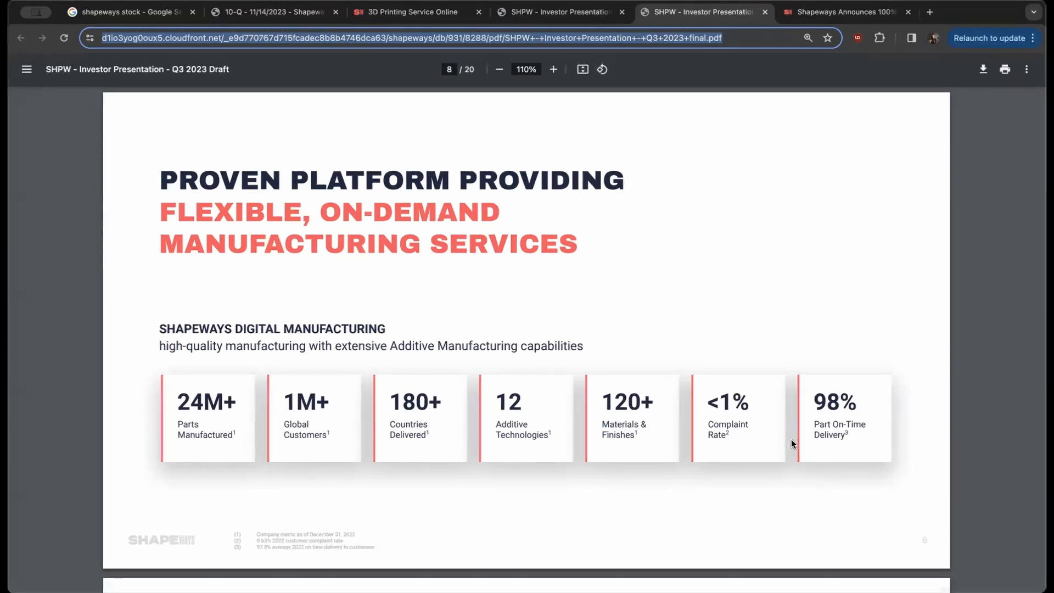
pyautogui.moveTo(406, 270)
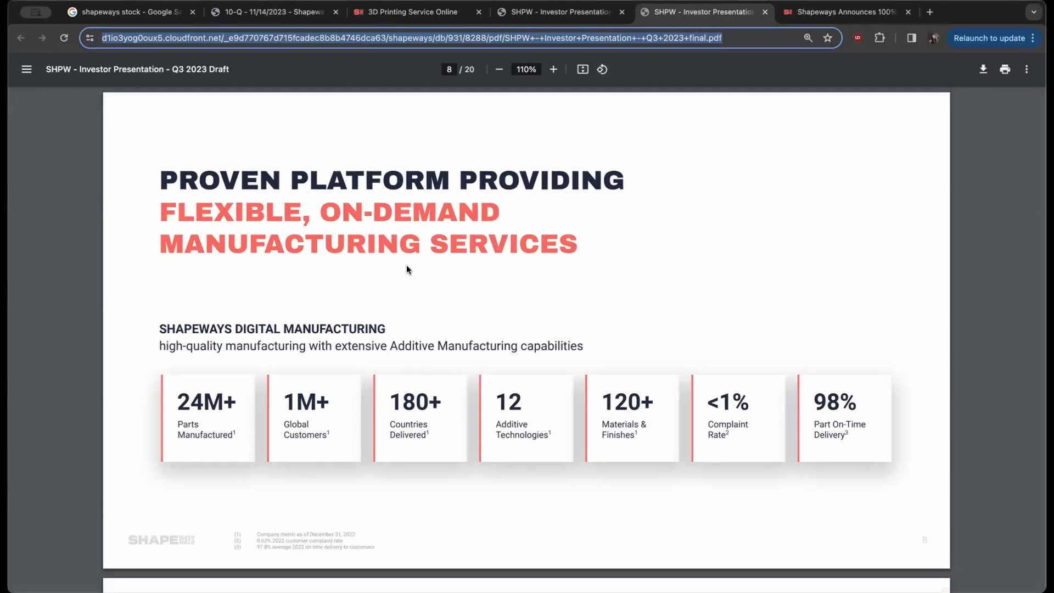
# - Show the investor presentation slide with platform metrics: 24M+ parts, 1M+ customers, 98% on-time
pyautogui.click(839, 12)
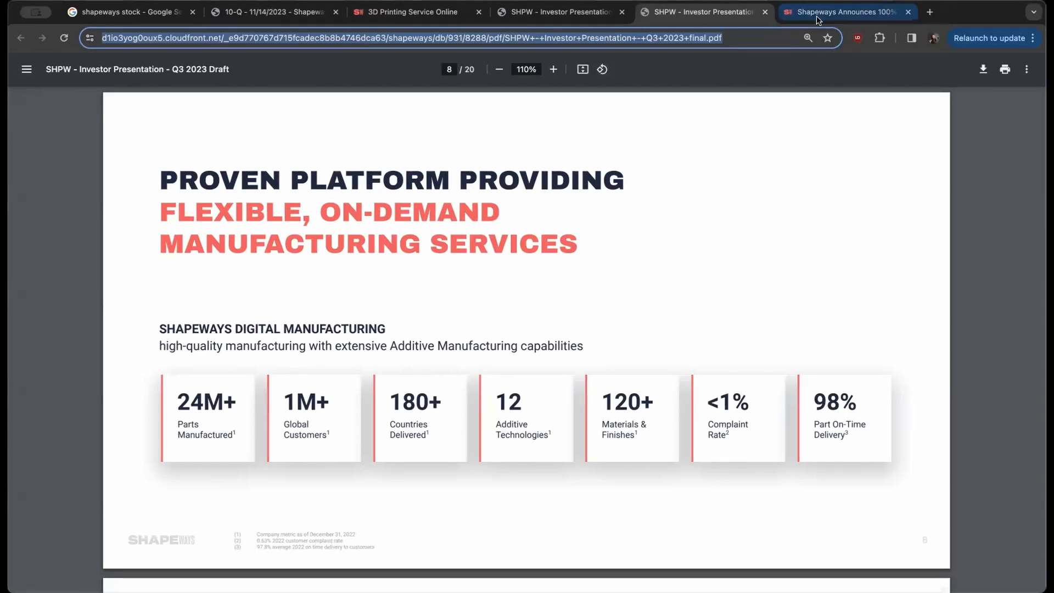
pyautogui.click(843, 11)
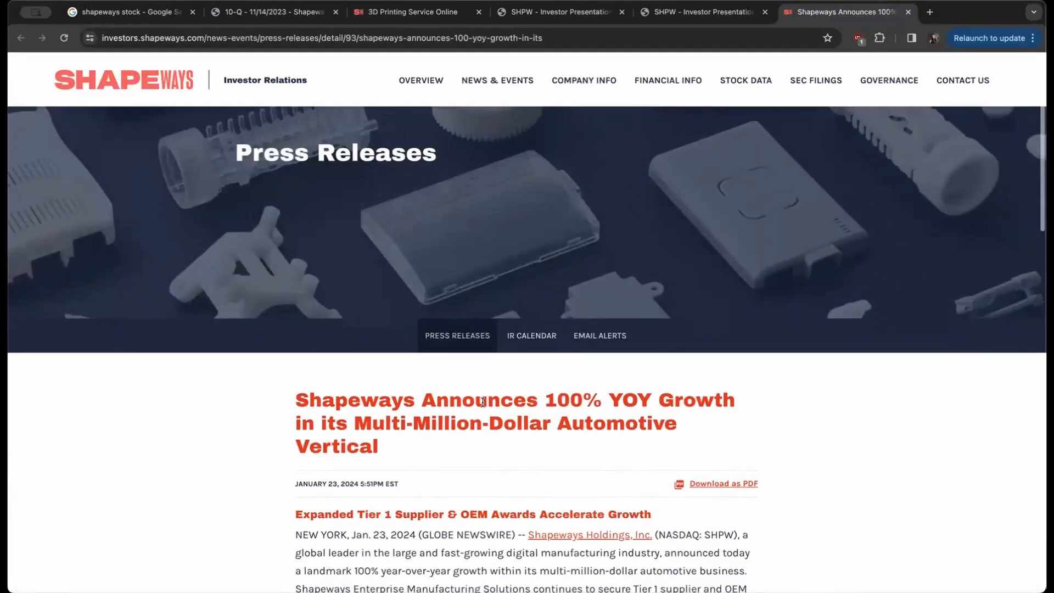
pyautogui.scroll(-3)
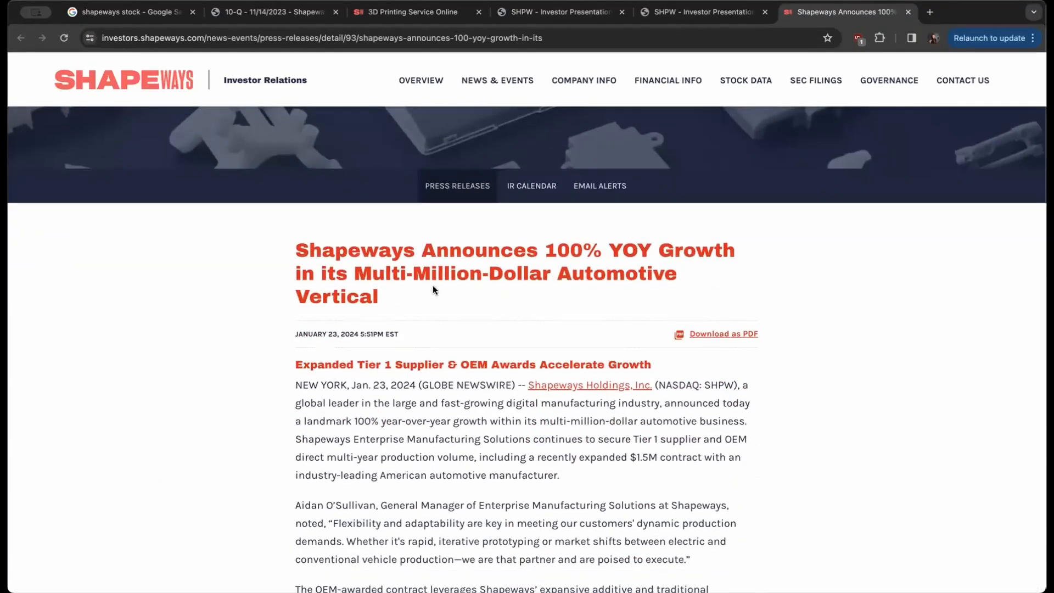
pyautogui.scroll(-3)
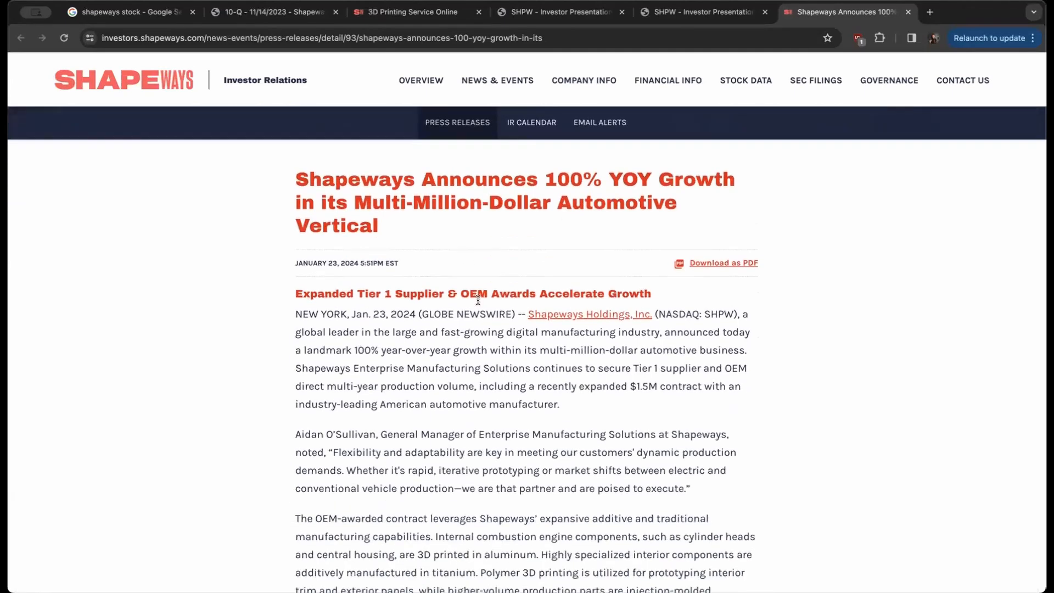
pyautogui.scroll(-3)
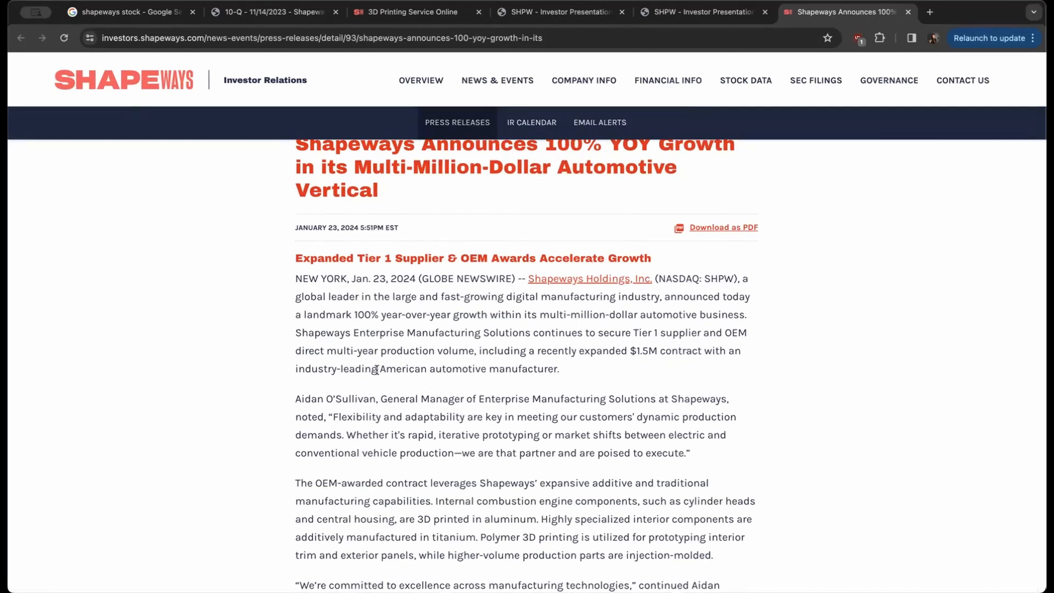
pyautogui.moveTo(534, 363)
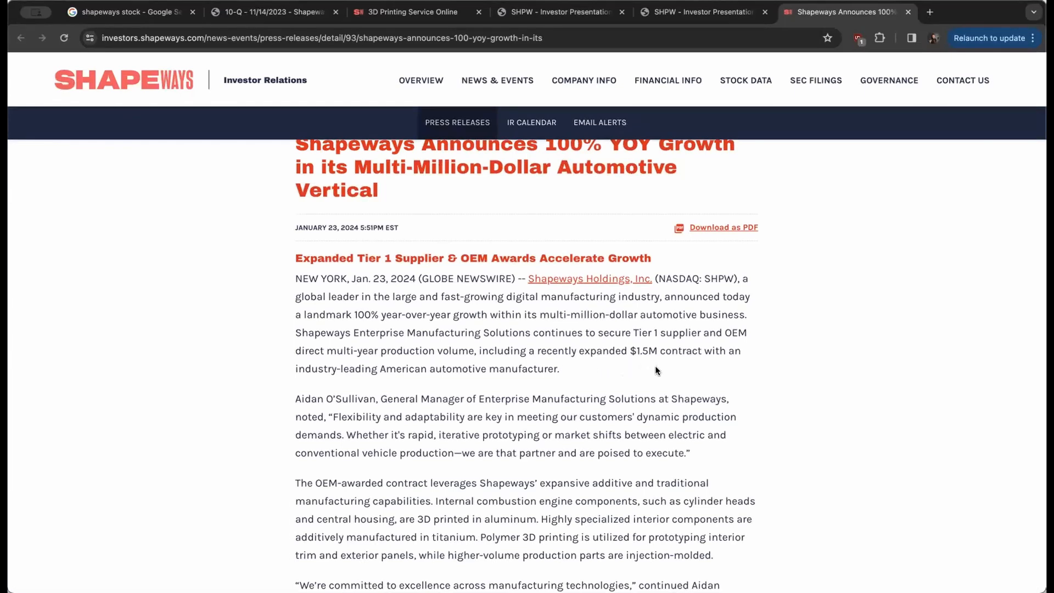
pyautogui.moveTo(595, 375)
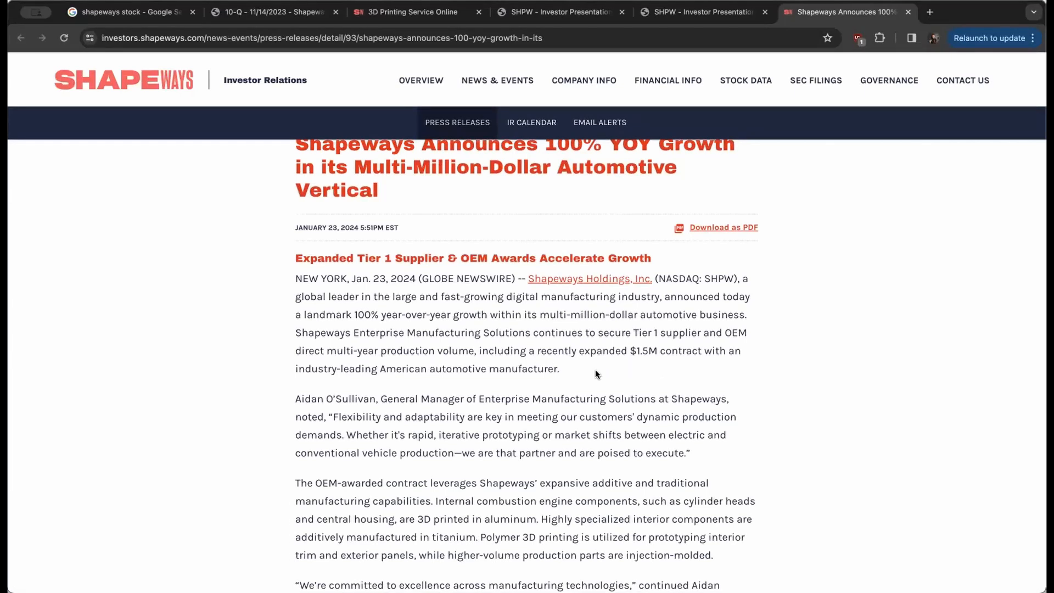
pyautogui.scroll(-3)
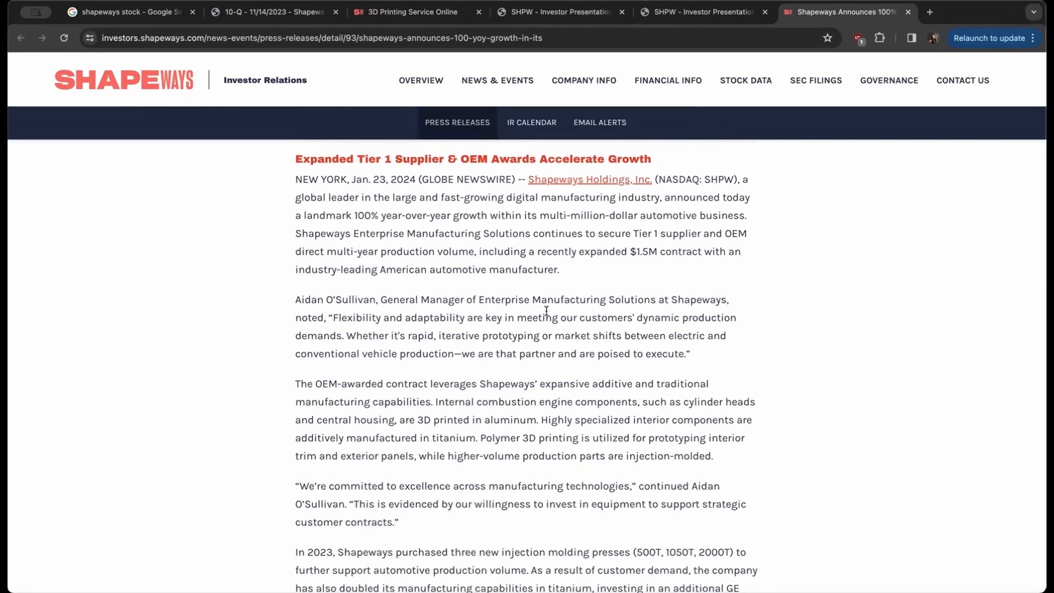
pyautogui.moveTo(354, 335)
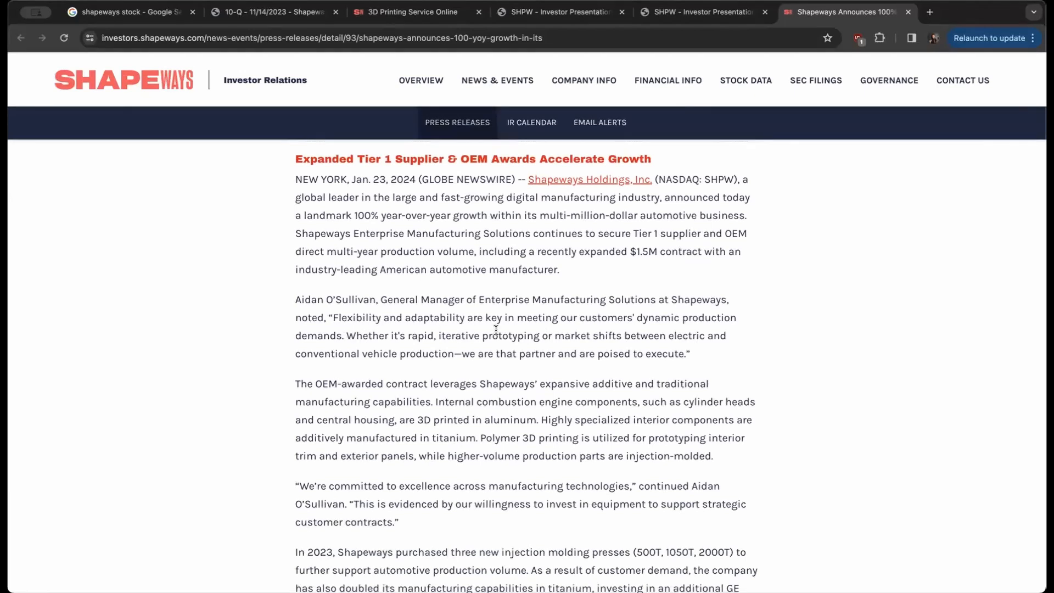
pyautogui.moveTo(420, 331)
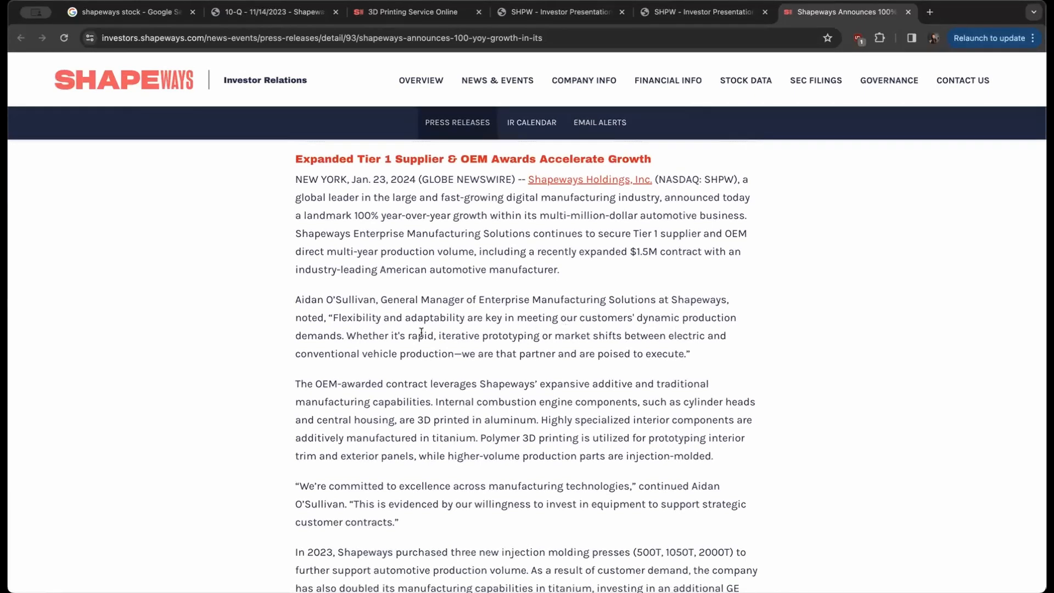
pyautogui.moveTo(480, 348)
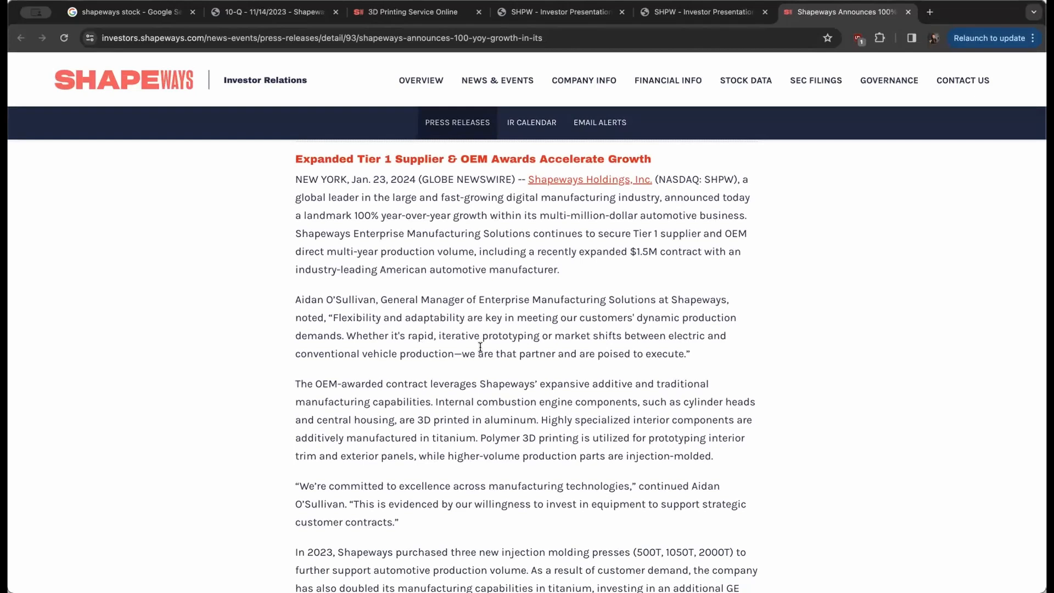
pyautogui.moveTo(534, 349)
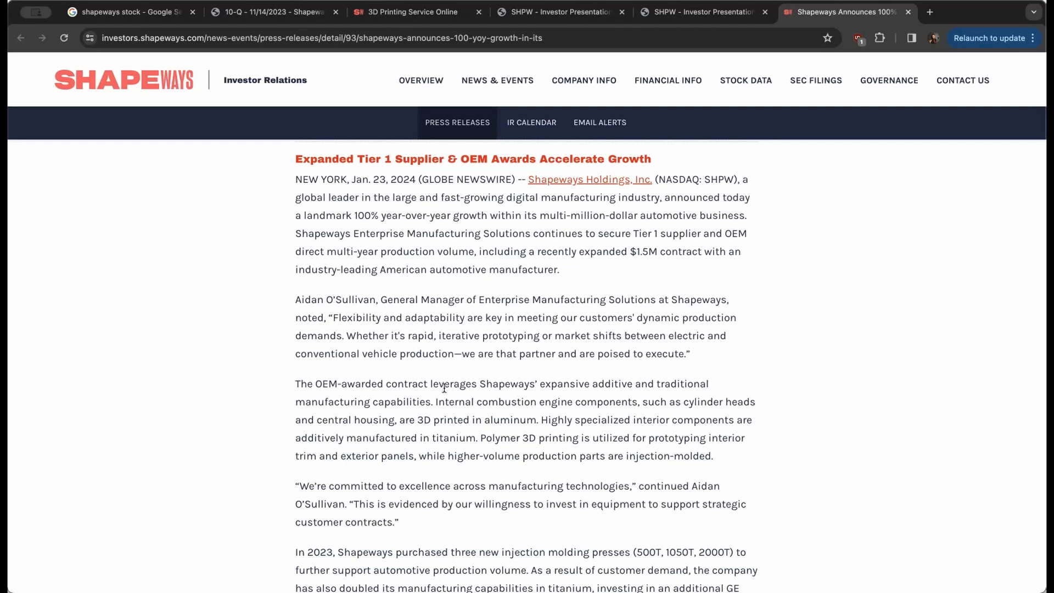
pyautogui.scroll(-3)
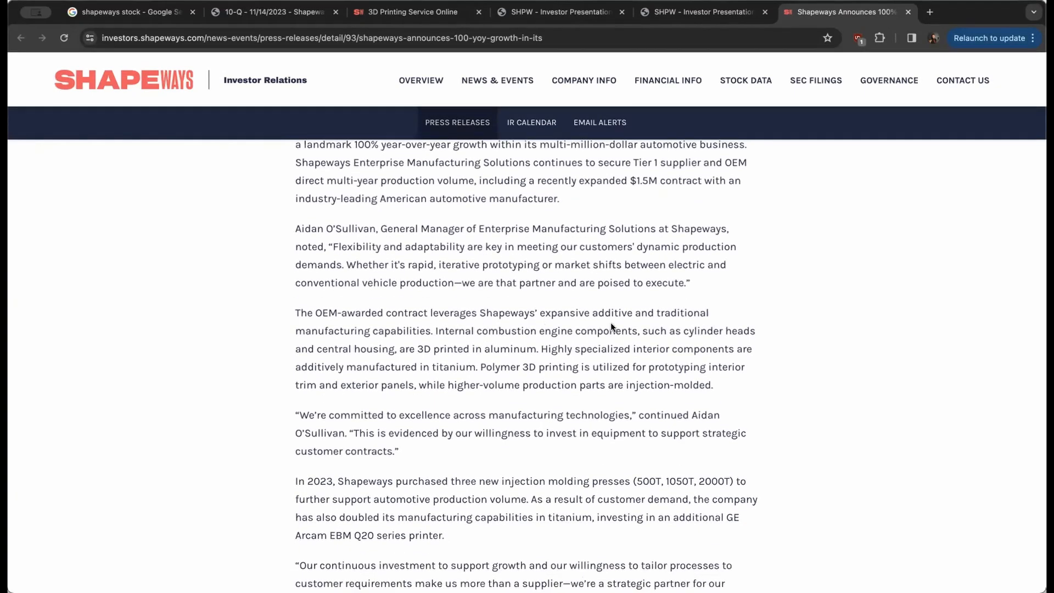
pyautogui.moveTo(385, 345)
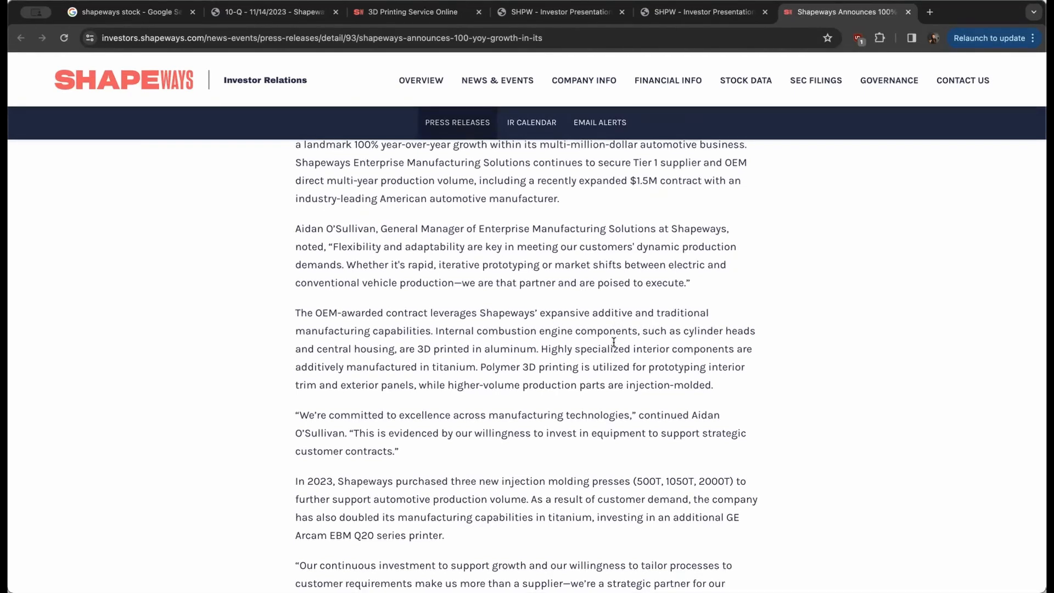
pyautogui.moveTo(364, 364)
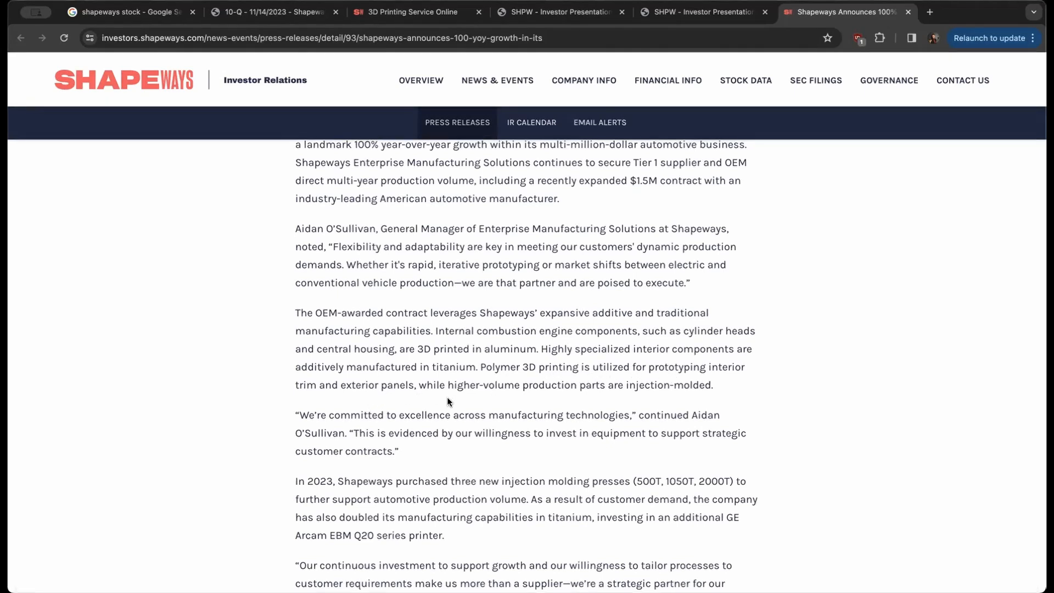
pyautogui.moveTo(601, 399)
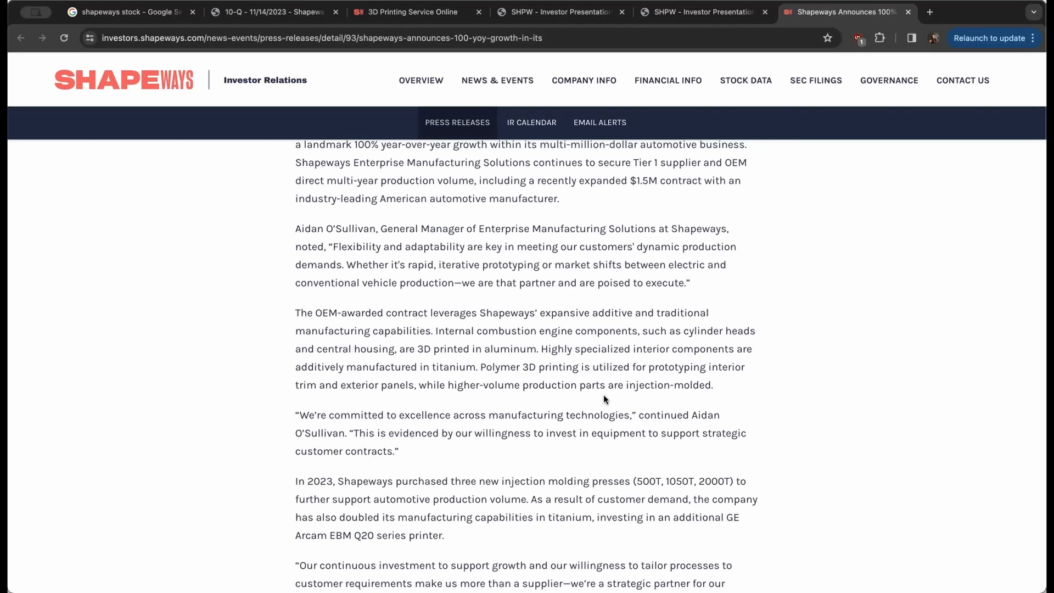
pyautogui.scroll(-3)
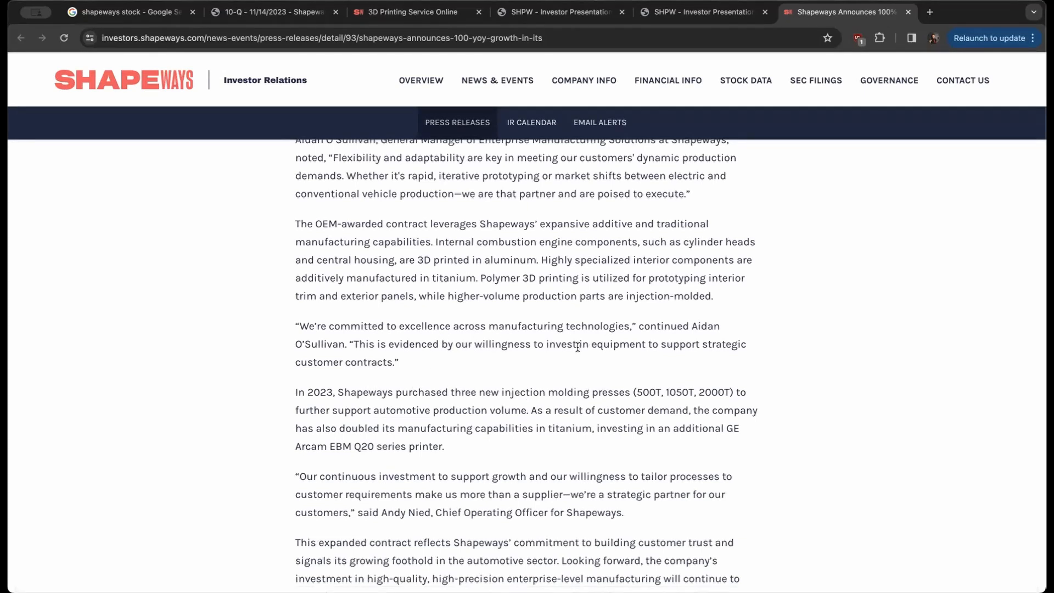
pyautogui.moveTo(390, 355)
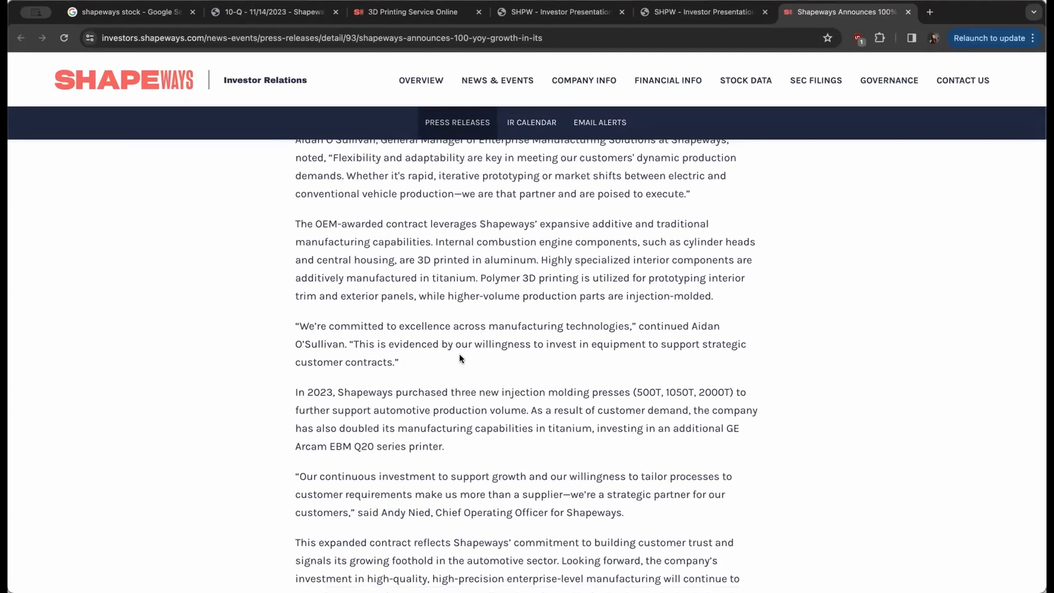
pyautogui.moveTo(642, 359)
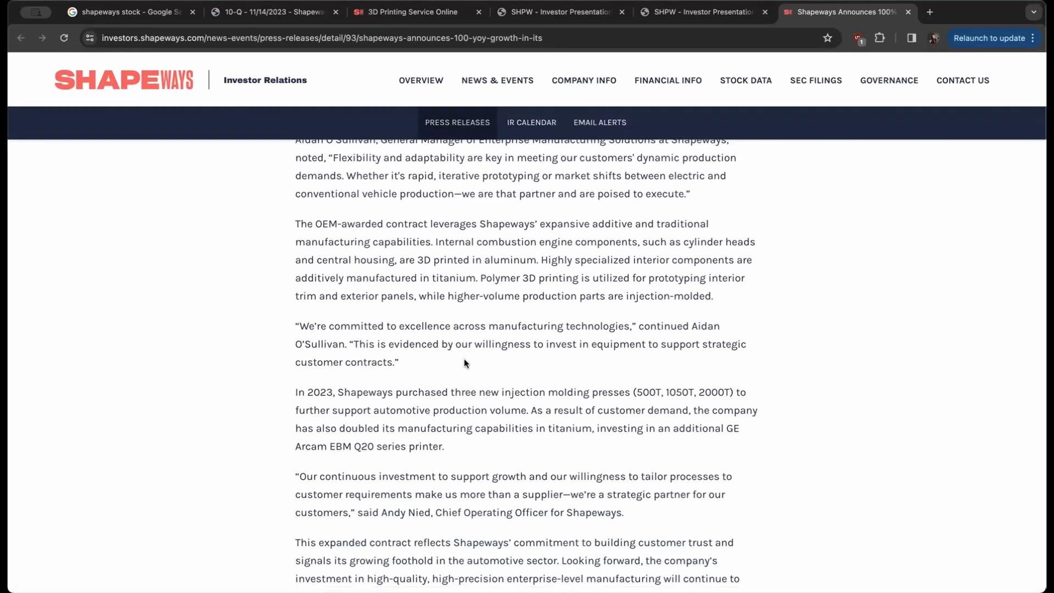
pyautogui.scroll(-3)
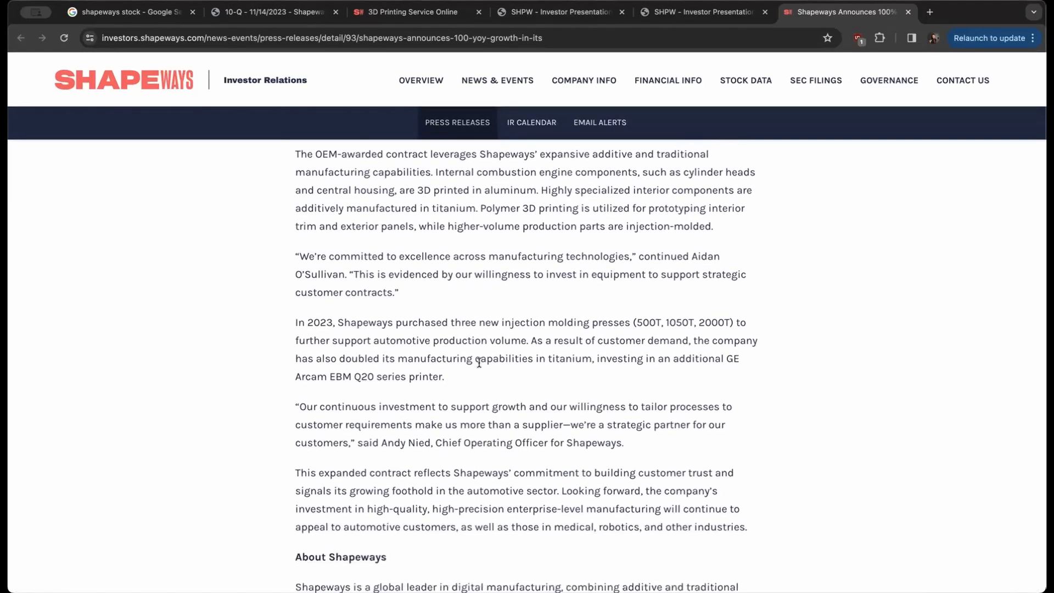
pyautogui.scroll(-3)
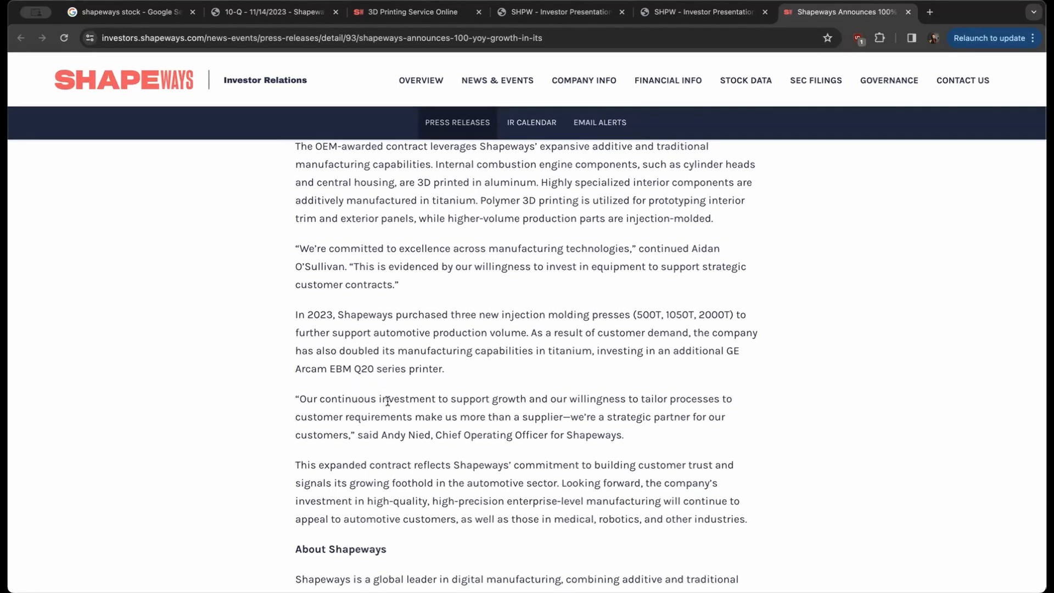
pyautogui.scroll(-3)
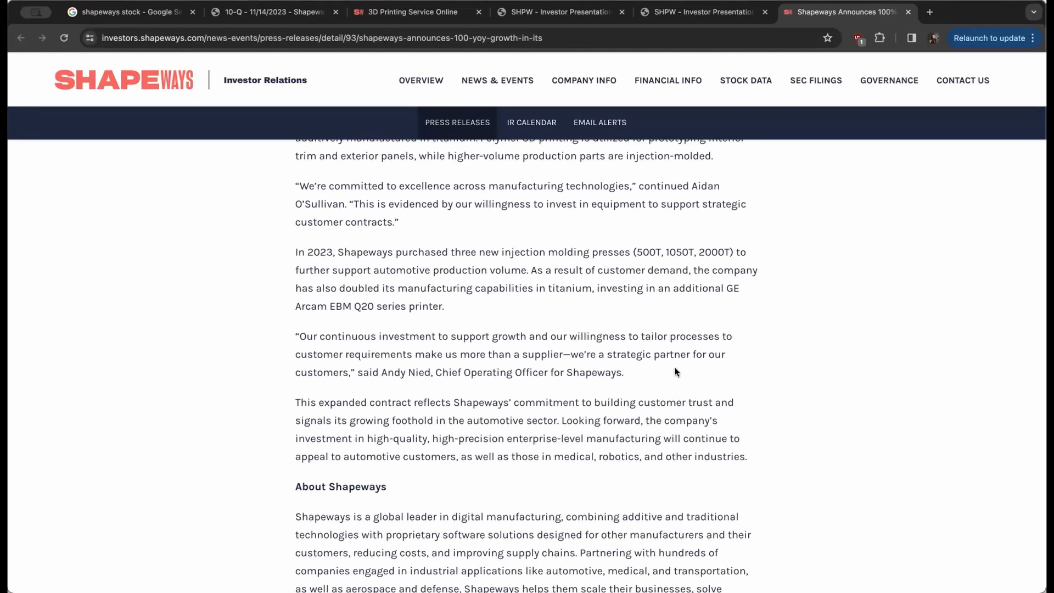
pyautogui.moveTo(400, 397)
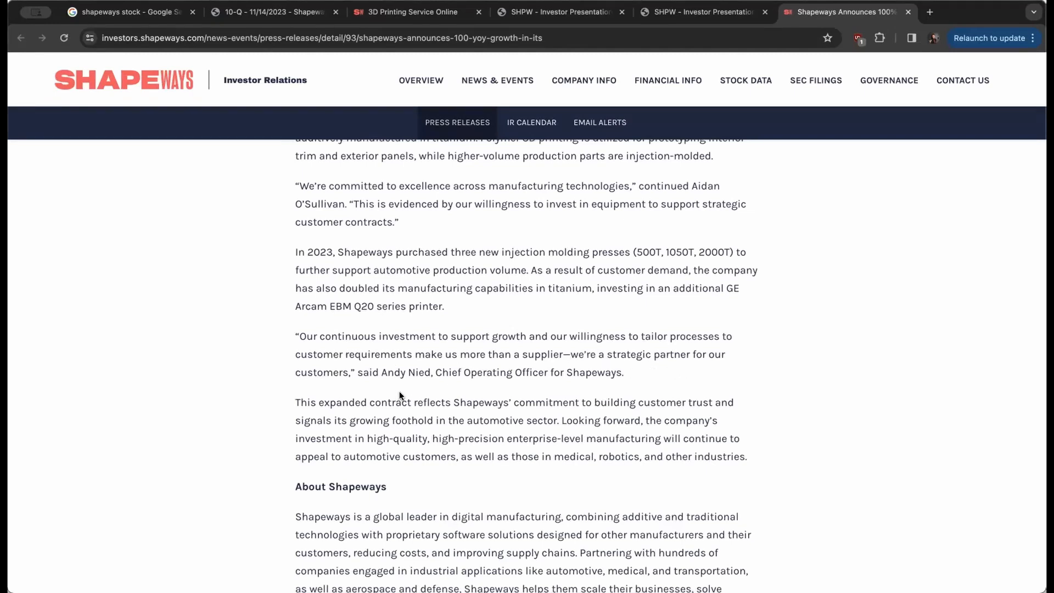
pyautogui.scroll(-3)
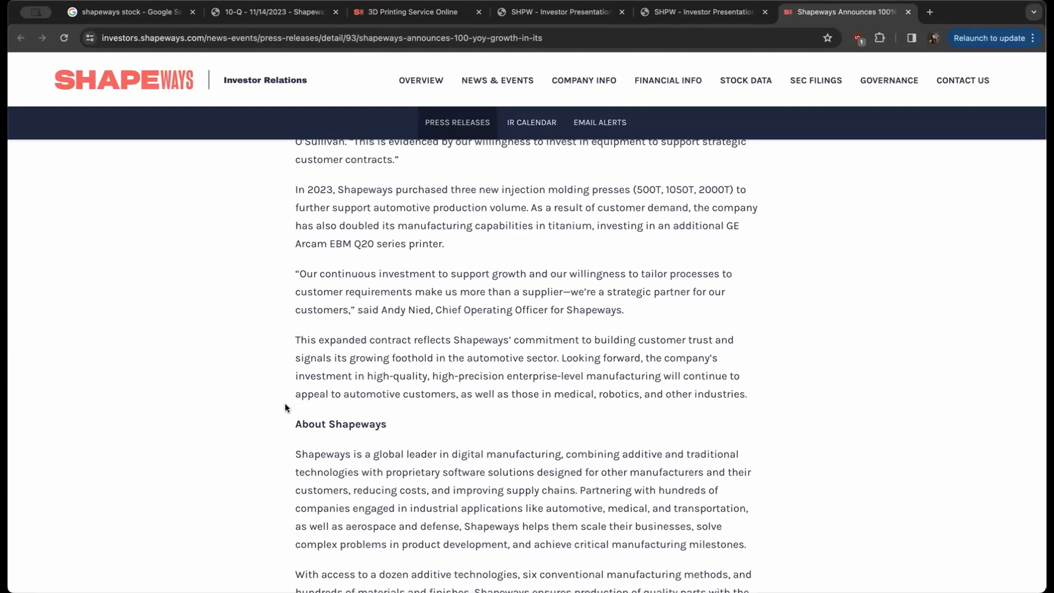
pyautogui.moveTo(475, 390)
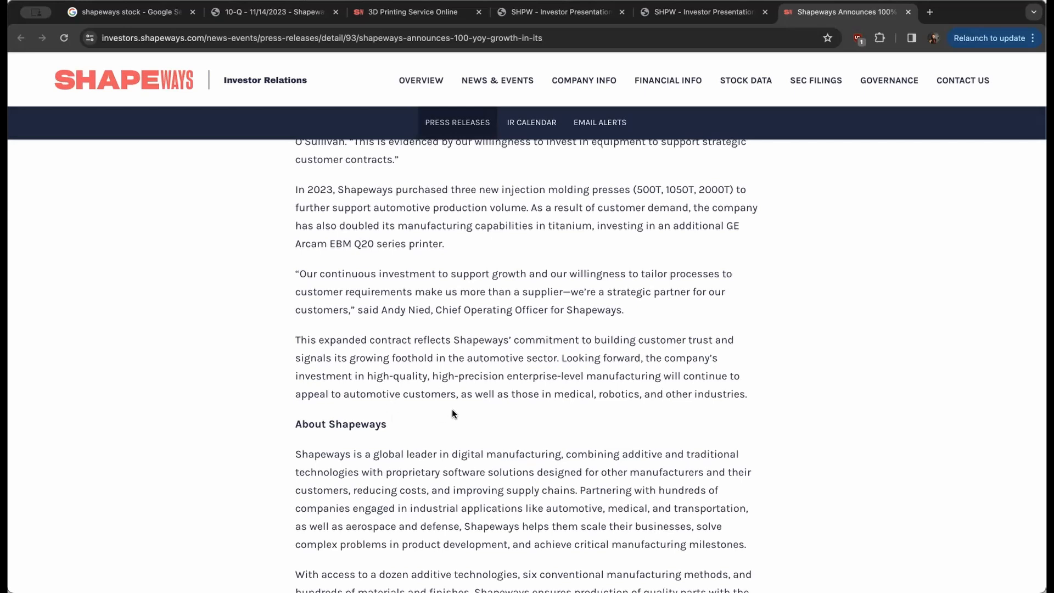
pyautogui.moveTo(548, 412)
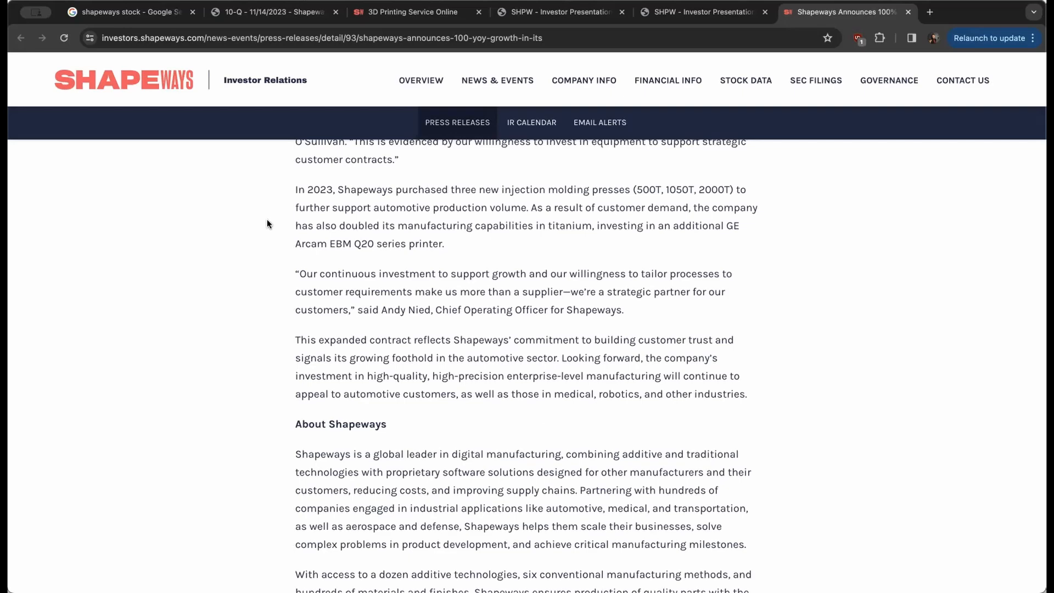
# - Return to the Google Search results with the Shapeways 0.0049 USD stock quote
pyautogui.click(124, 11)
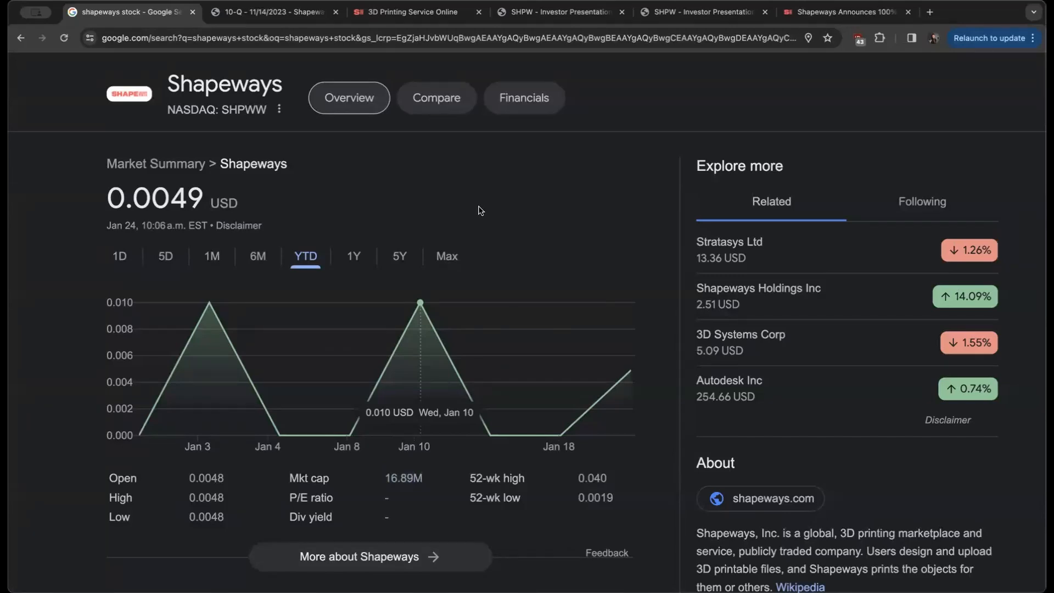
pyautogui.moveTo(499, 229)
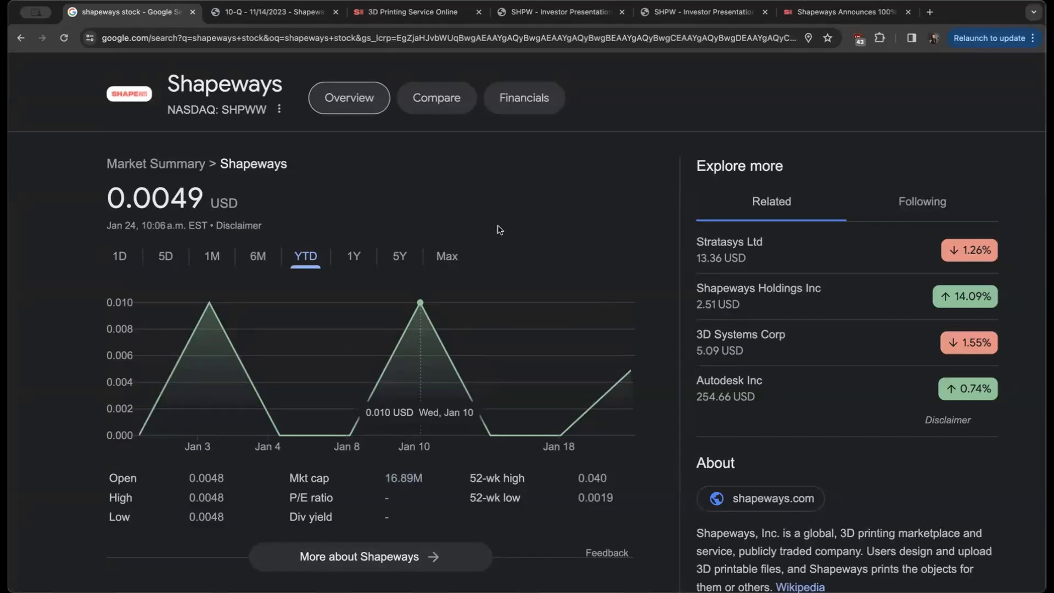